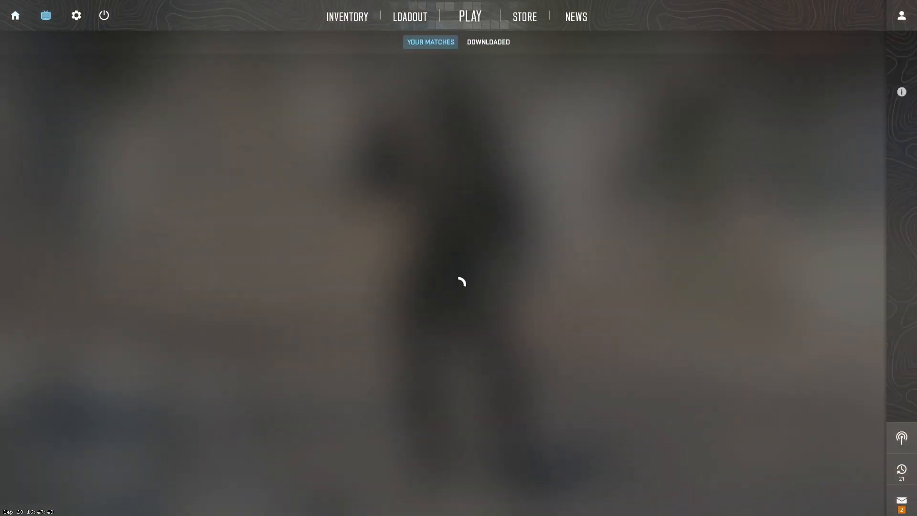
- Check the downloaded Inferno match, then run 'playdemo infgoat - Copy' in the console
left_click(488, 41)
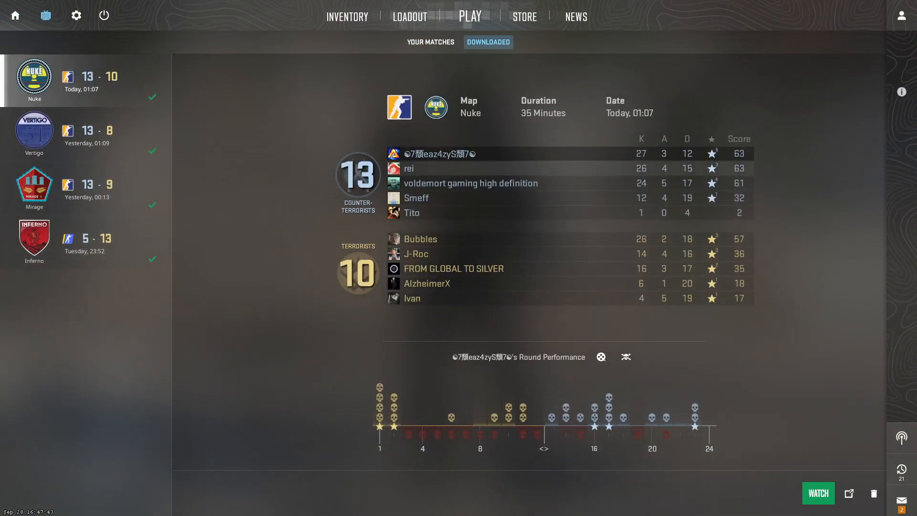
left_click(33, 240)
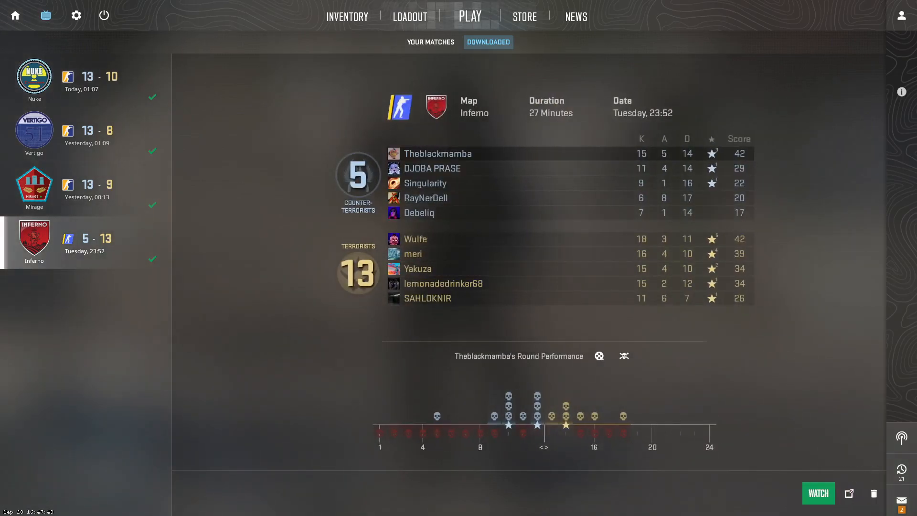
left_click(818, 493)
type("playdemo")
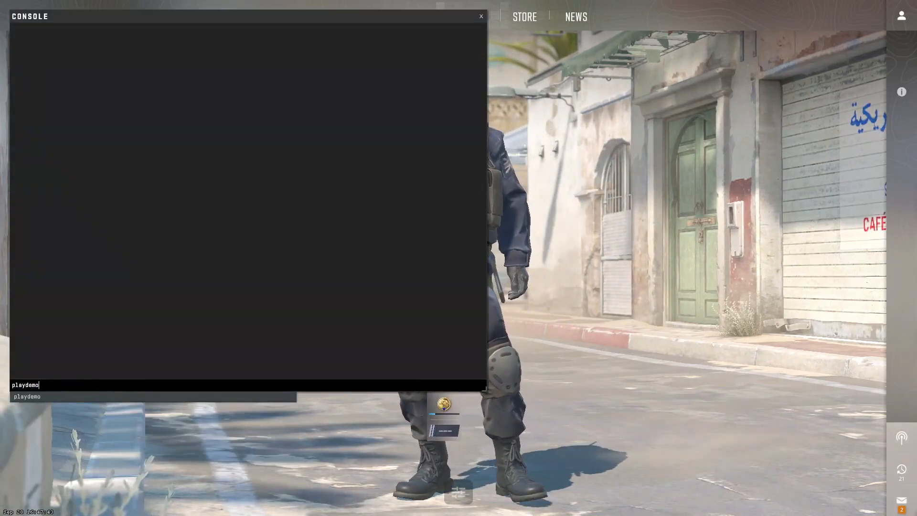
type("infgoat - Copy")
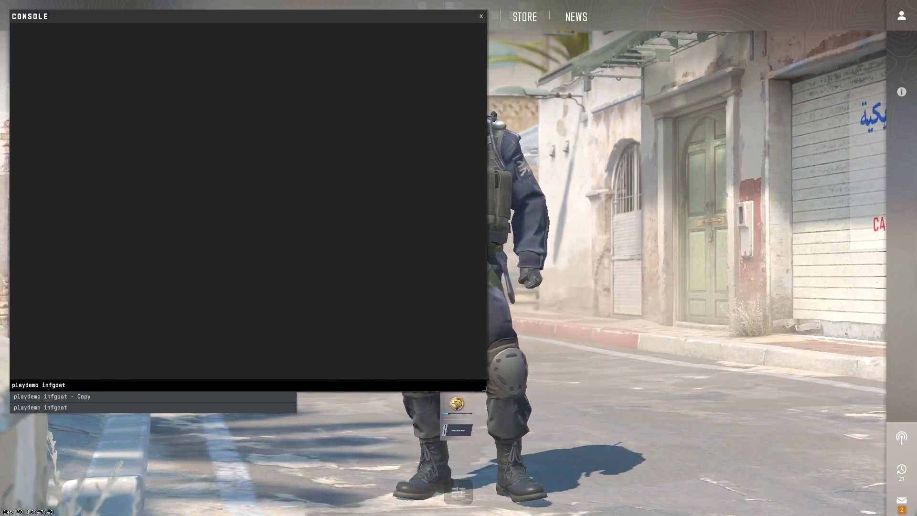
key("Return")
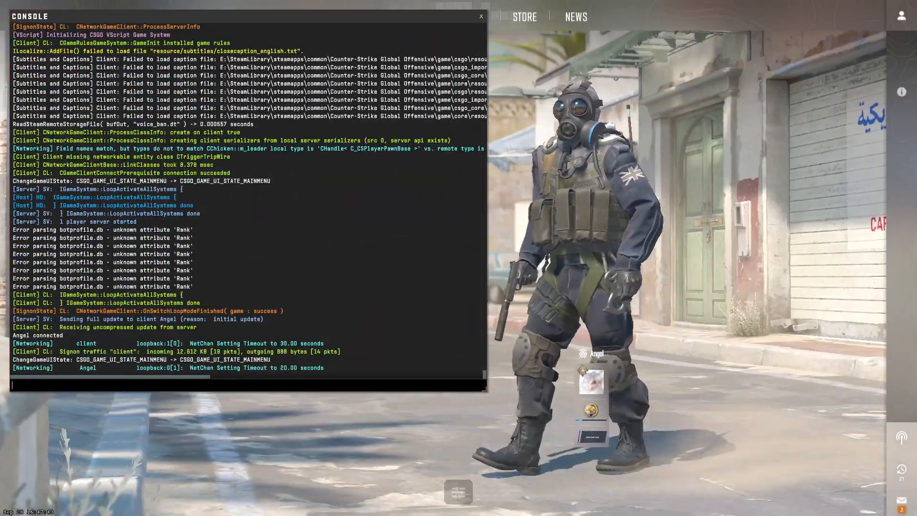
left_click(481, 16)
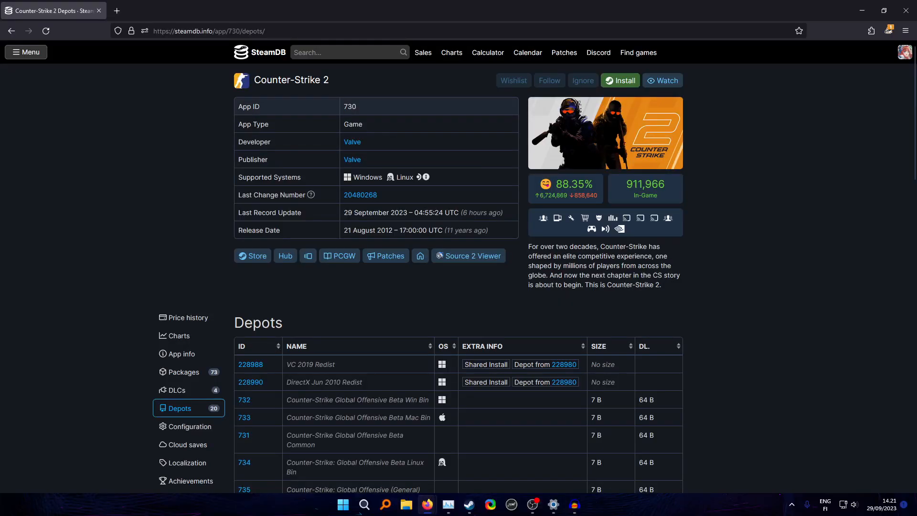
- Select app ID 730, briefly visit price history, and scroll back to the Depots list
double_click(350, 106)
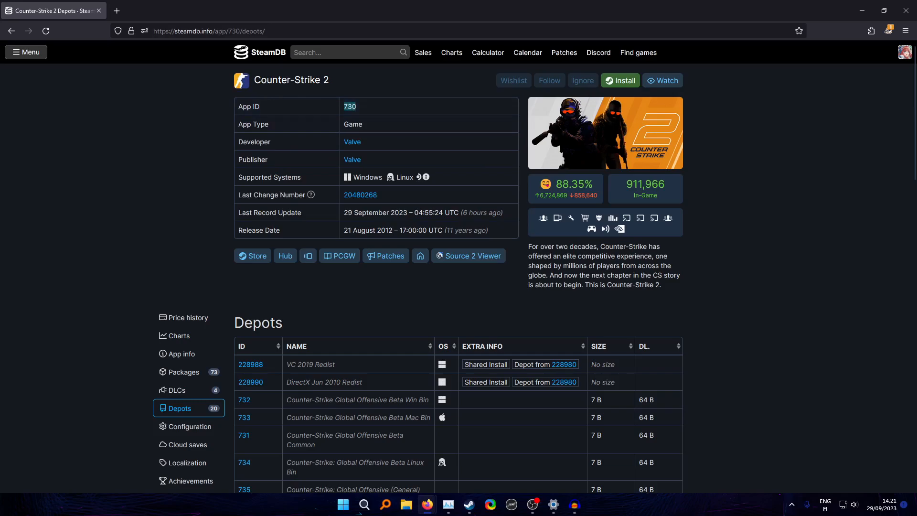
scroll("down", 3)
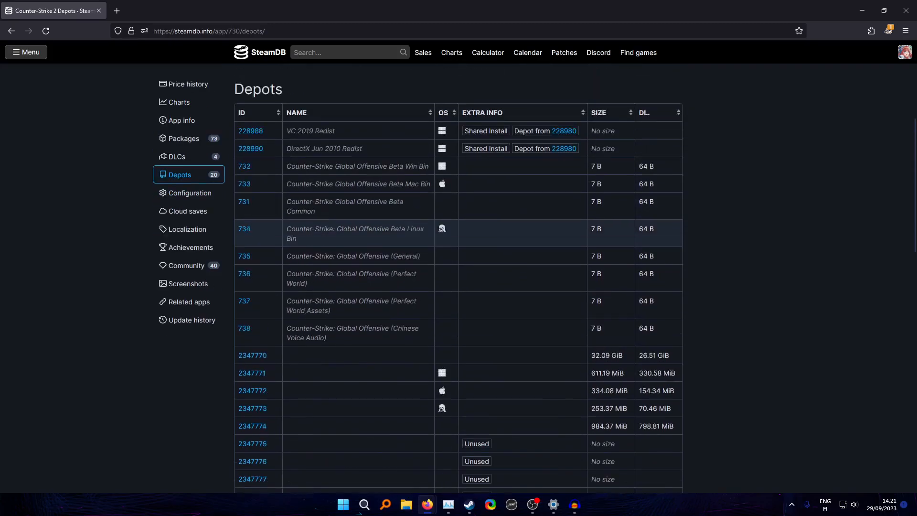
left_click(187, 83)
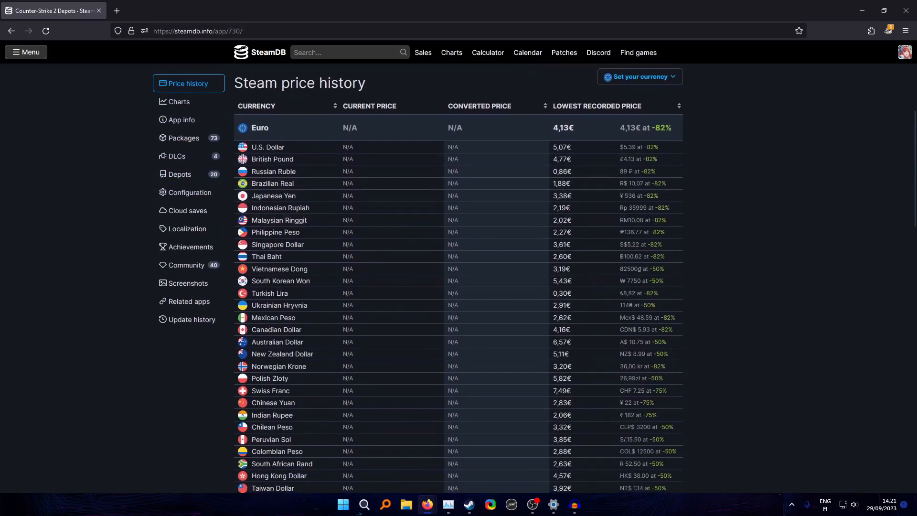
left_click(180, 174)
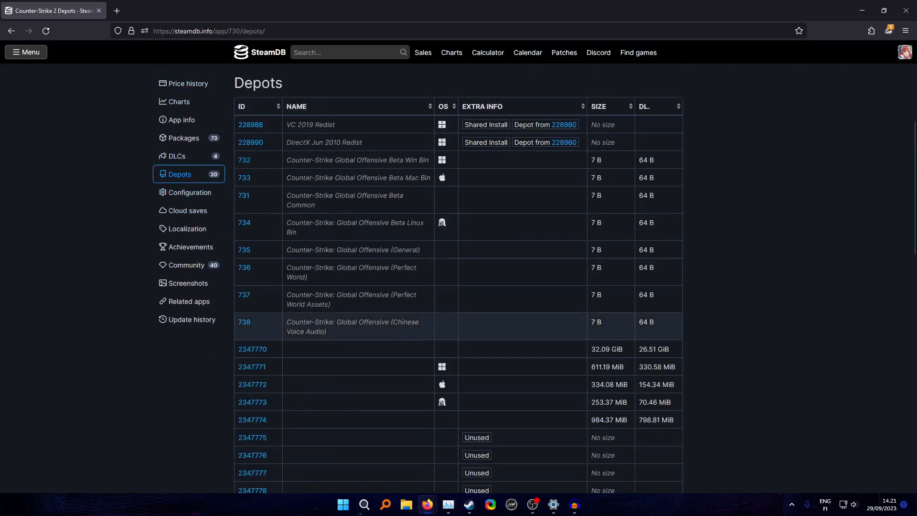
scroll("down", 3)
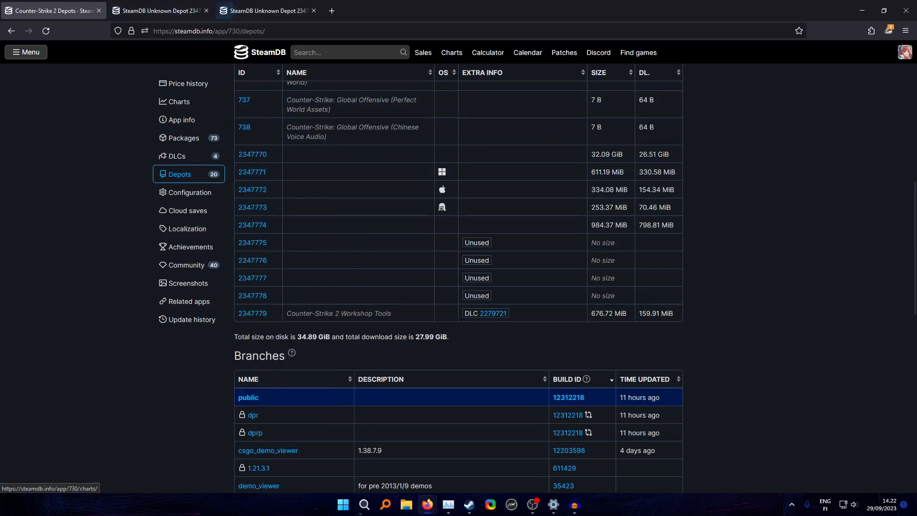
- View manifest histories of depots 2347770 and 2347771 and select the 15 September 2023 manifest ID
left_click(253, 154)
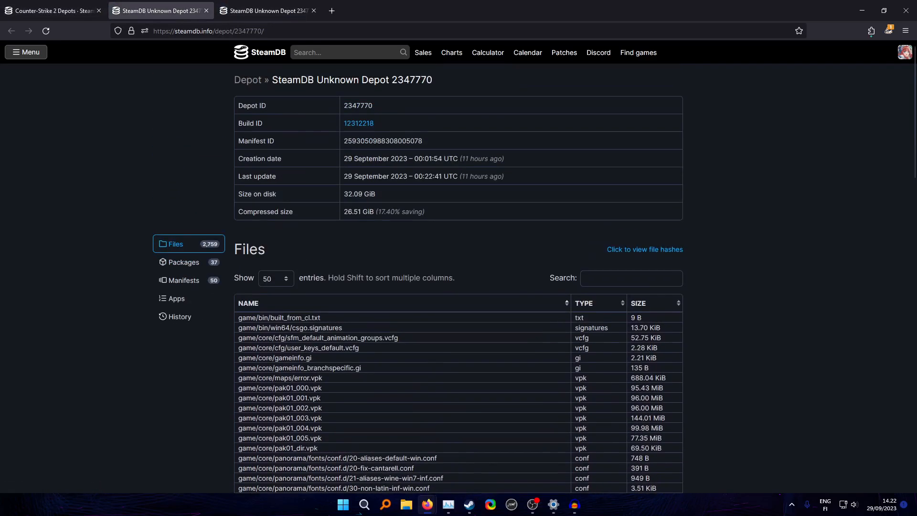
left_click(183, 281)
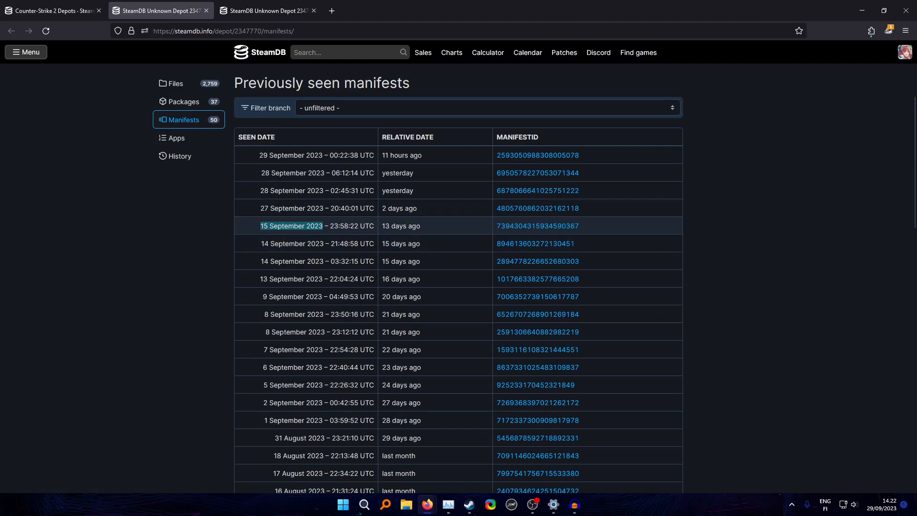
mouse_move(401, 226)
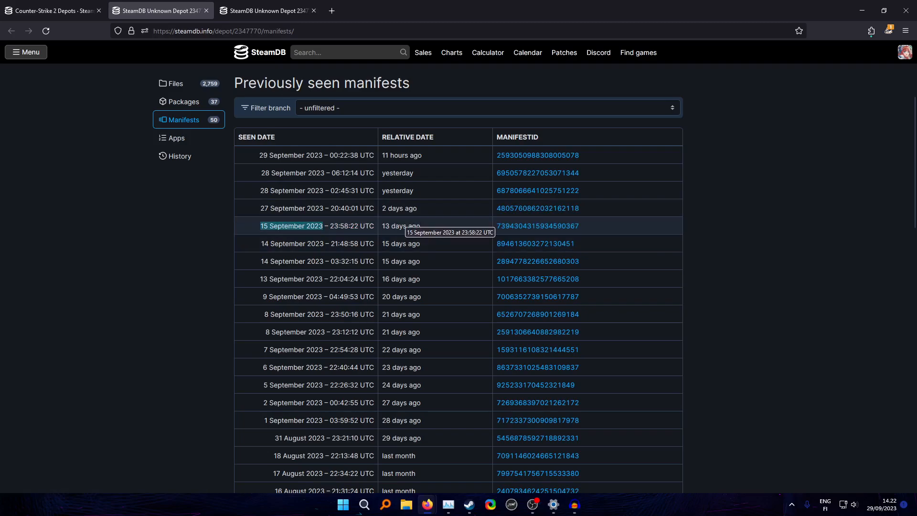
left_click(266, 11)
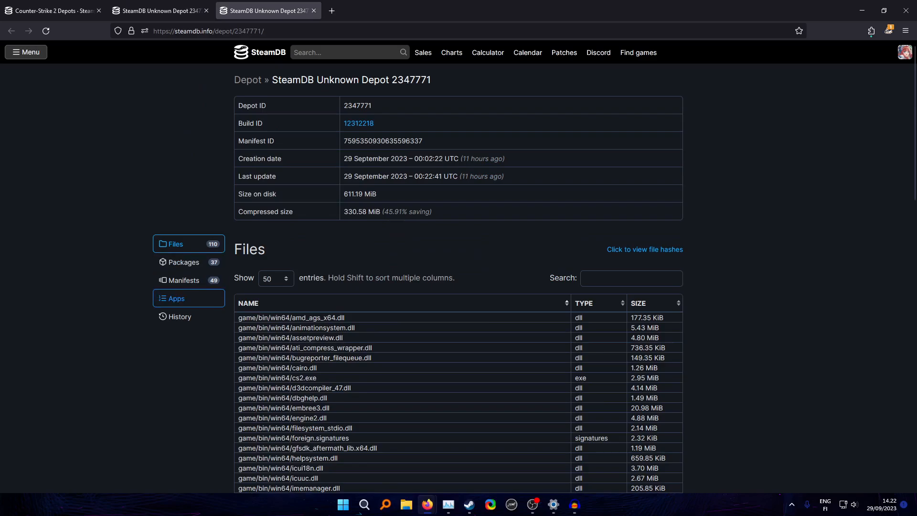
left_click(183, 280)
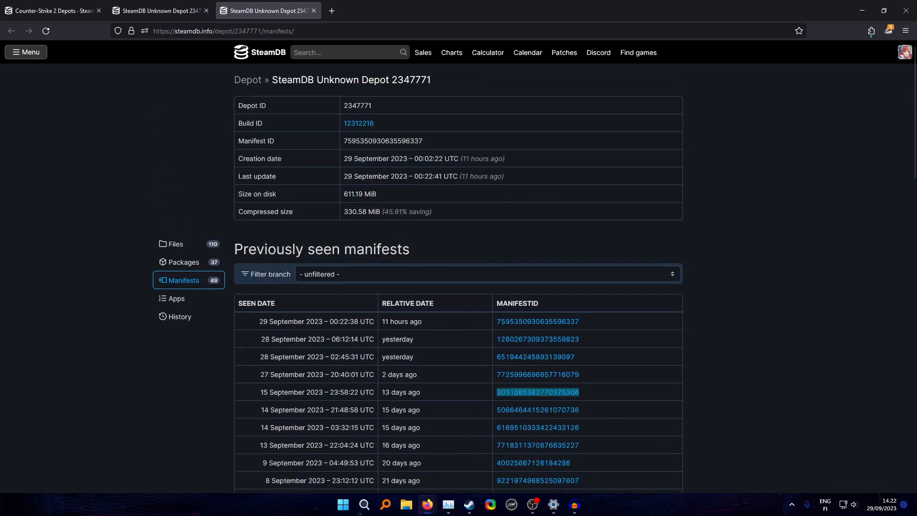
left_click(53, 11)
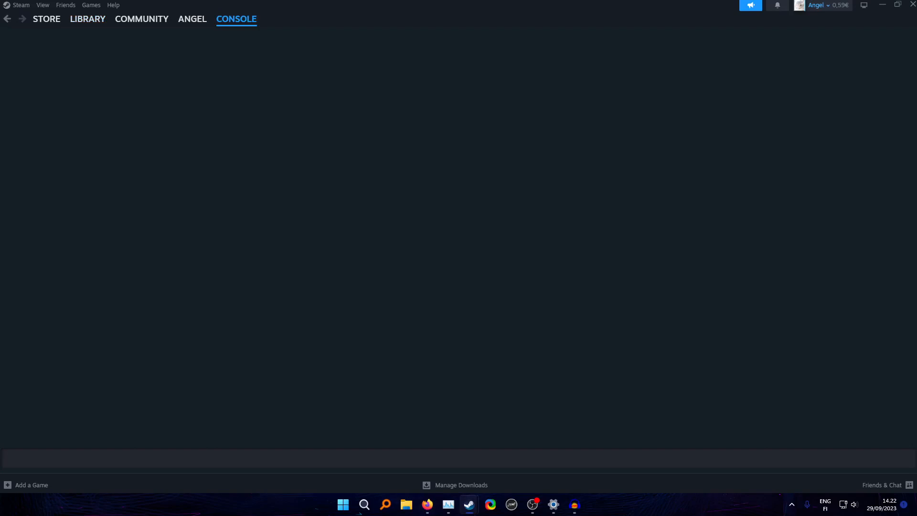
- Enter 'download_depot 730' in the Steam console, then return to depot 2347770's manifests
type("do")
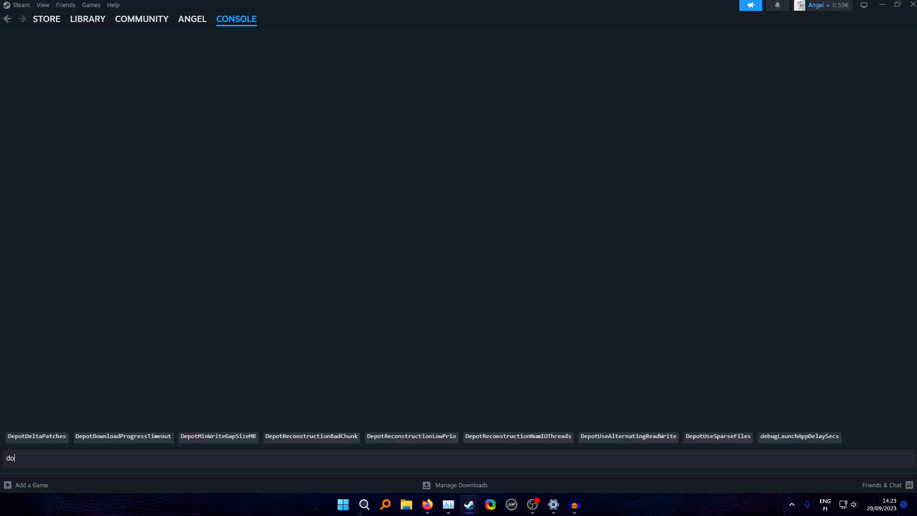
type("wnload_depot")
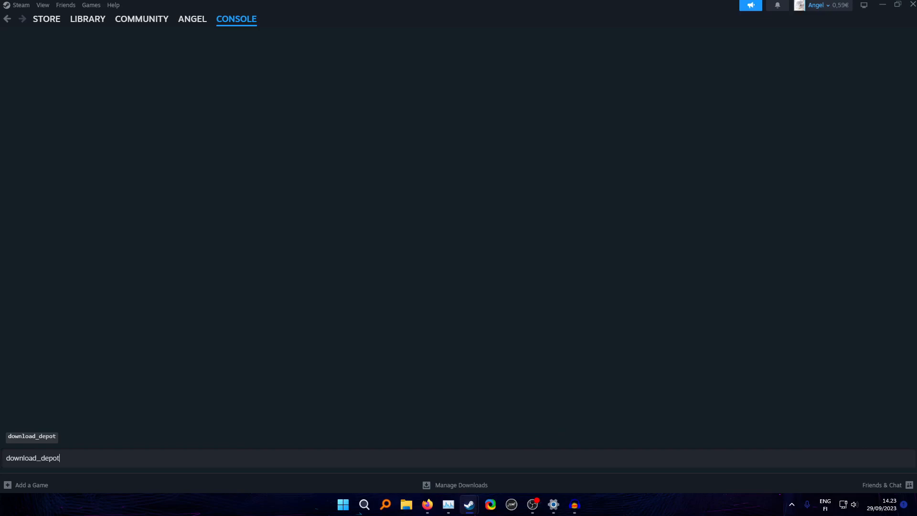
type("730")
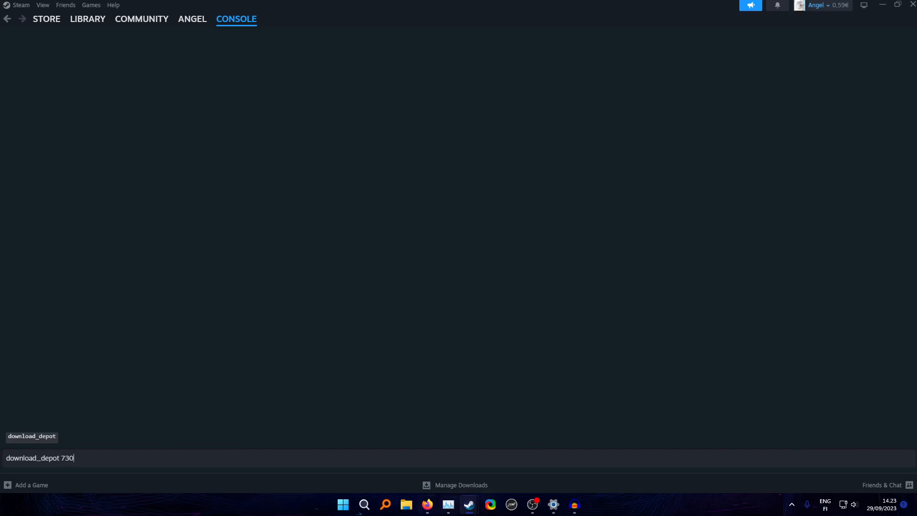
left_click(428, 508)
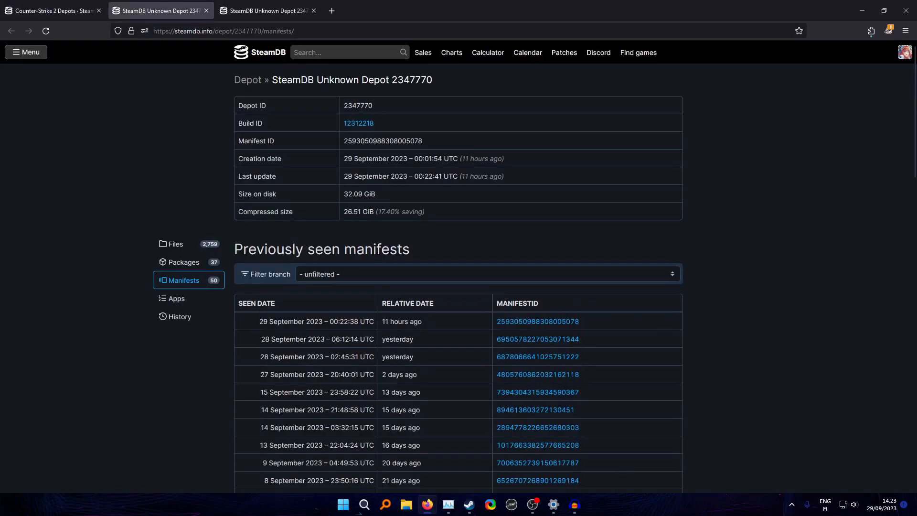
- Copy depot 2347770's 15 September manifest ID, switch to Steam, then select depot 2347771
double_click(411, 80)
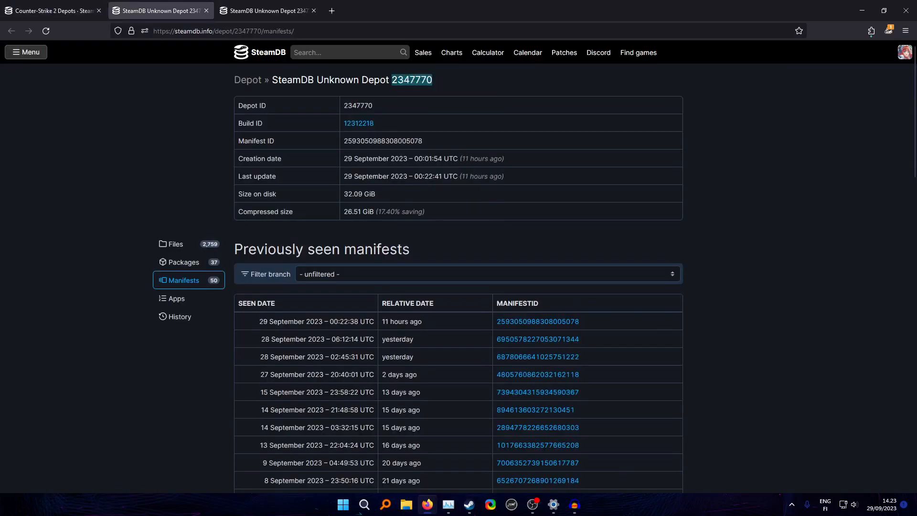
left_click(467, 505)
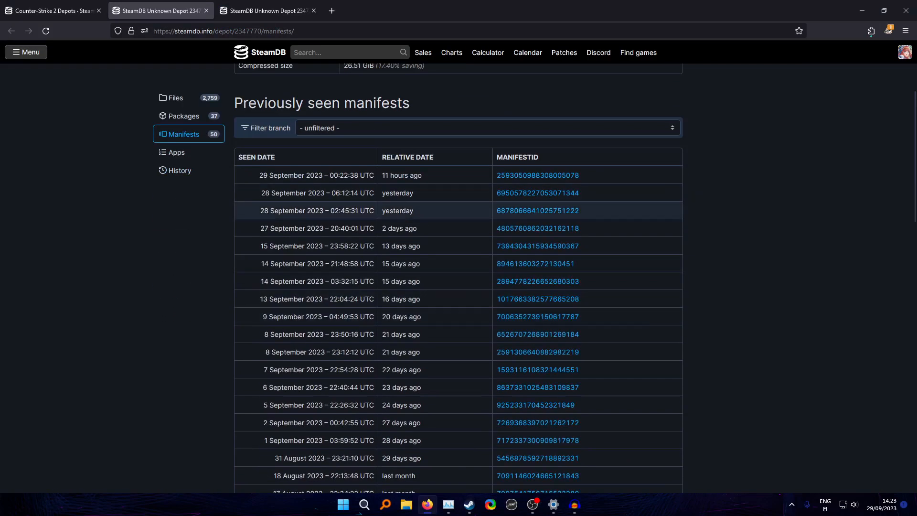
double_click(537, 245)
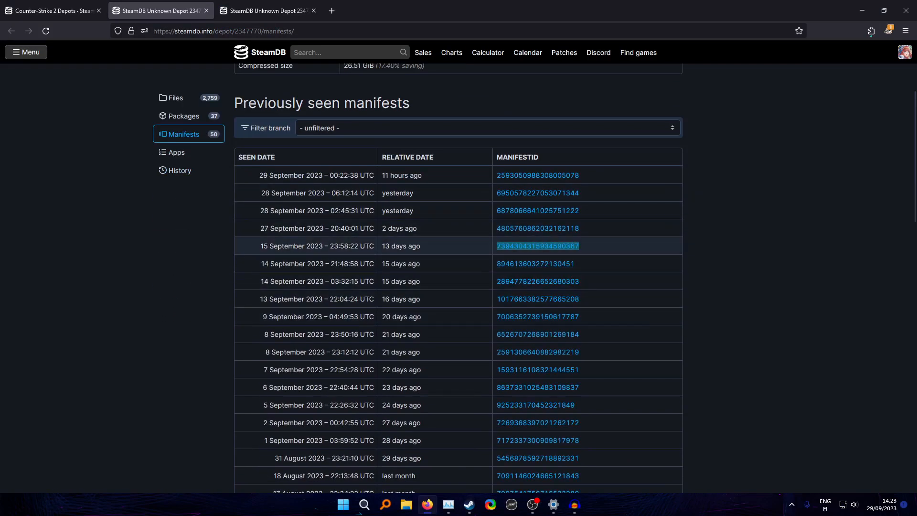
right_click(537, 246)
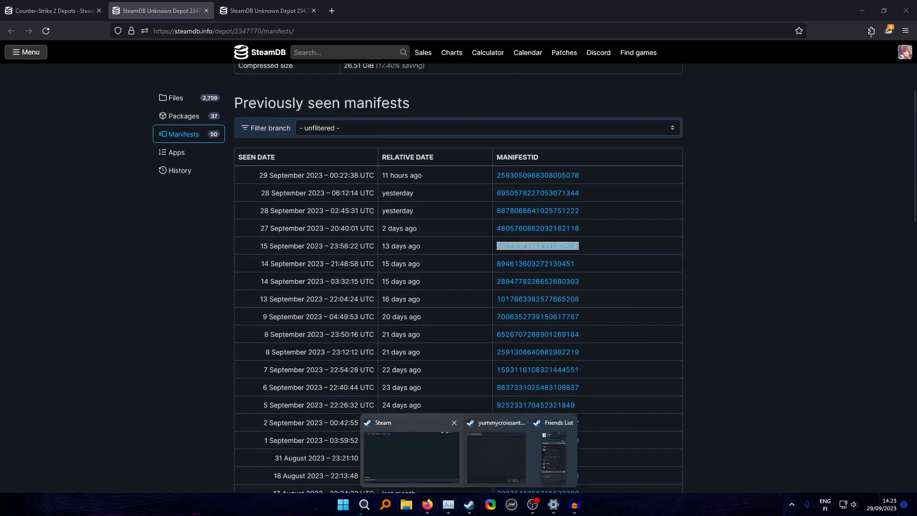
left_click(411, 454)
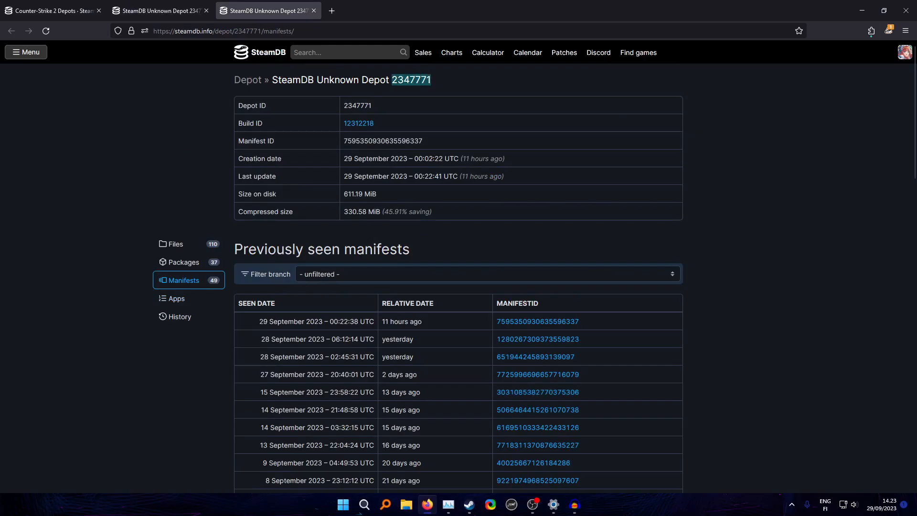
double_click(537, 392)
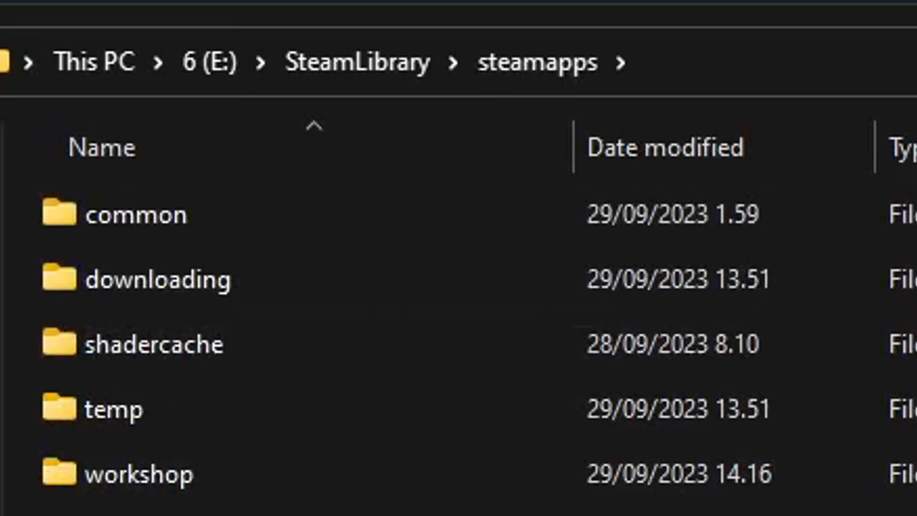
- Inspect the gfggggada and Counter-Strike Global Offensive_betadepot folders in steamapps\common
left_click(146, 214)
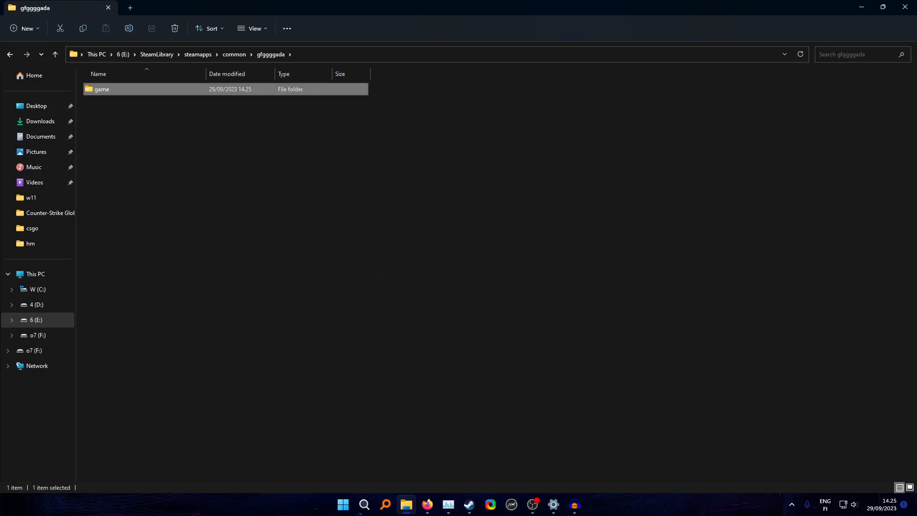
mouse_move(101, 89)
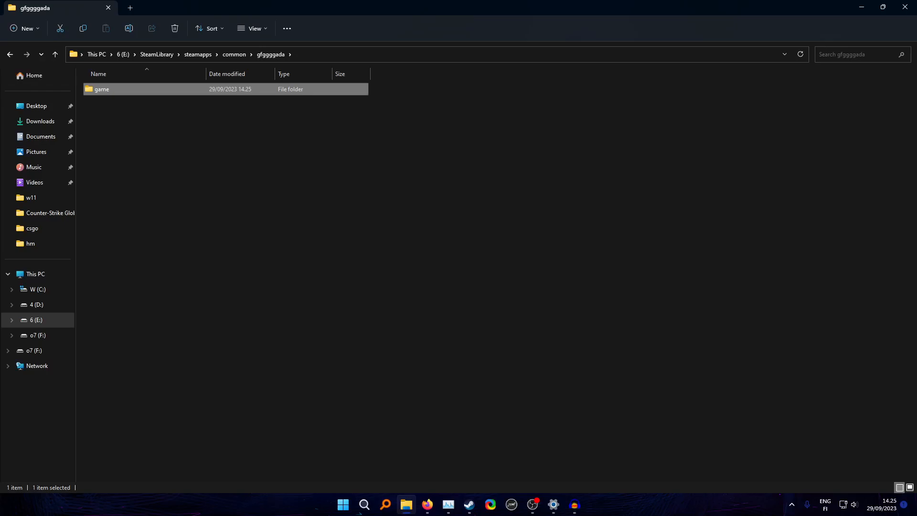
double_click(101, 89)
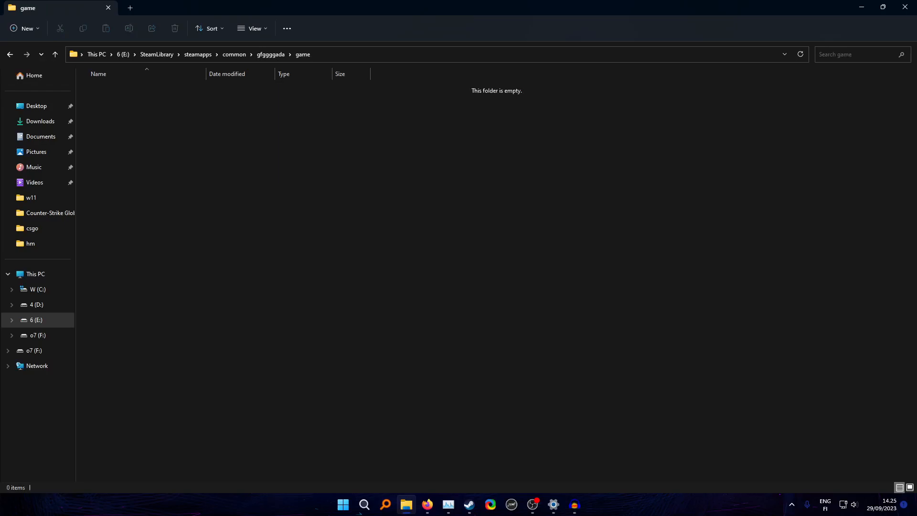
left_click(54, 54)
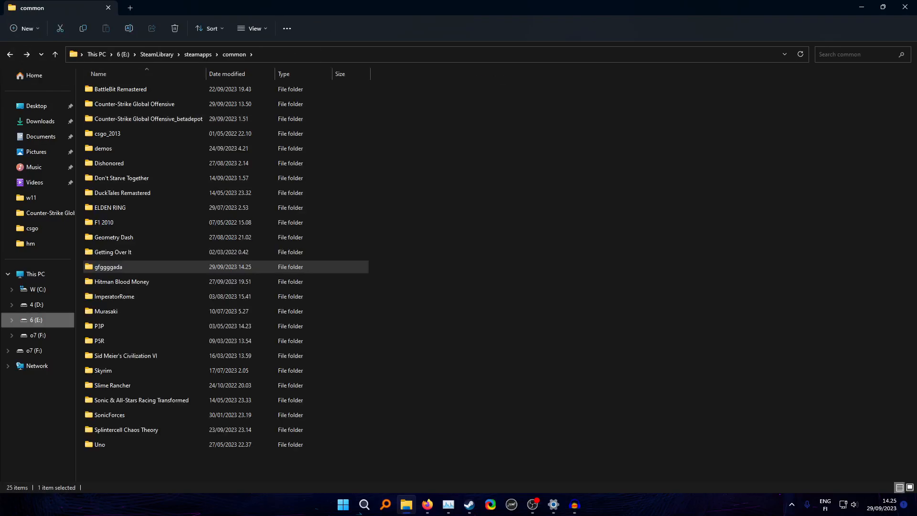
left_click(148, 119)
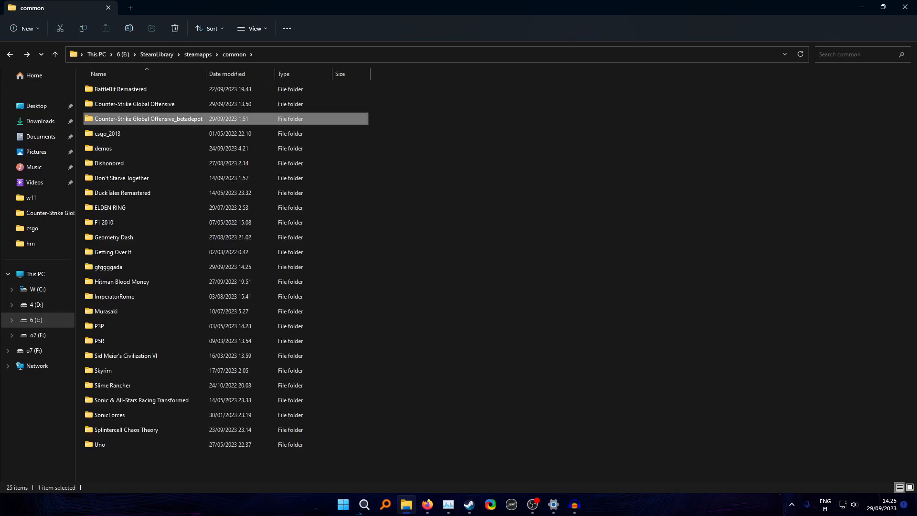
double_click(148, 119)
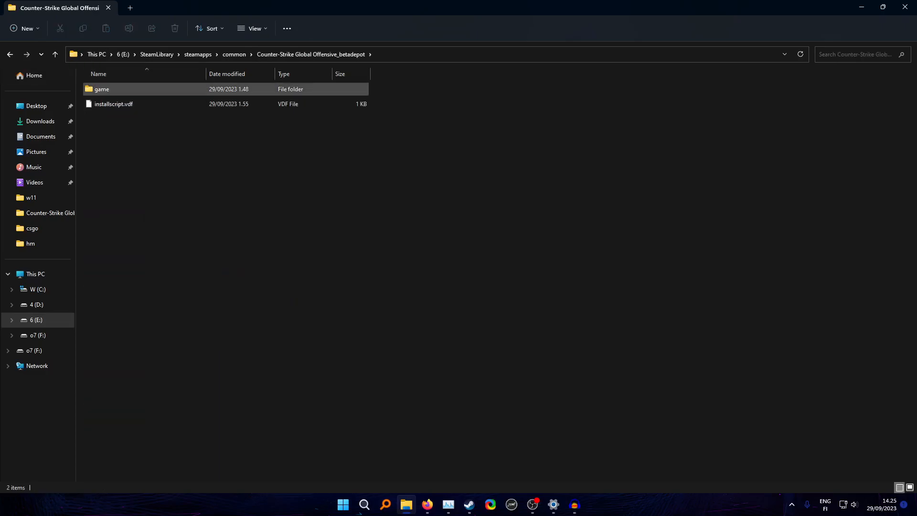
left_click(55, 54)
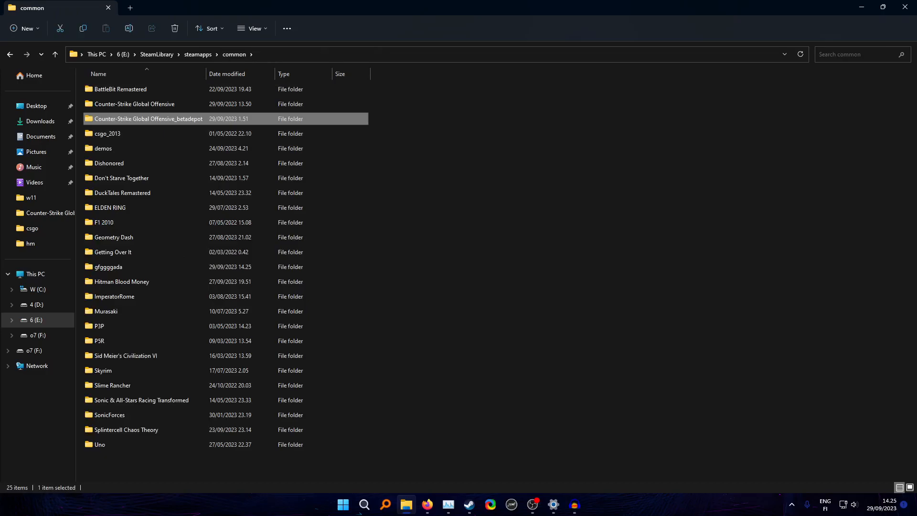
- Rename Counter-Strike Global Offensive to Counter-Strike Global Offensive5555 and review the folders' context menus
left_click(134, 104)
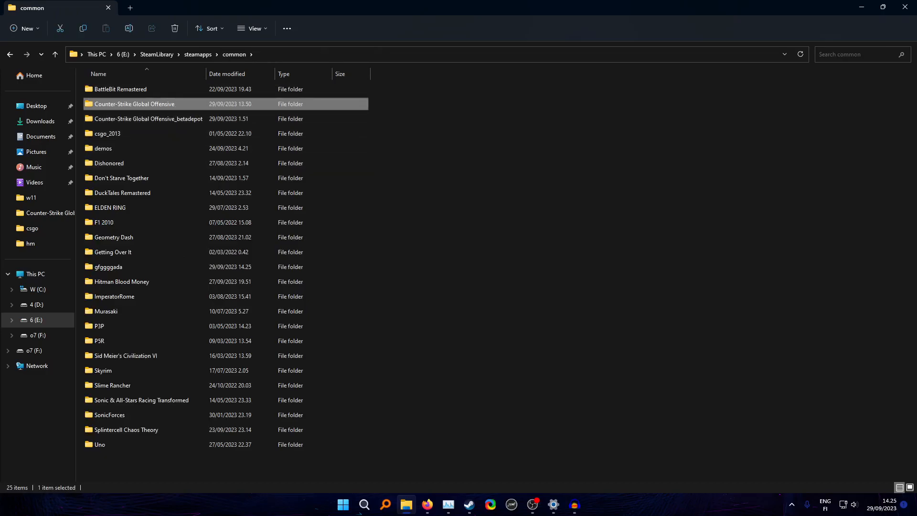
mouse_move(134, 104)
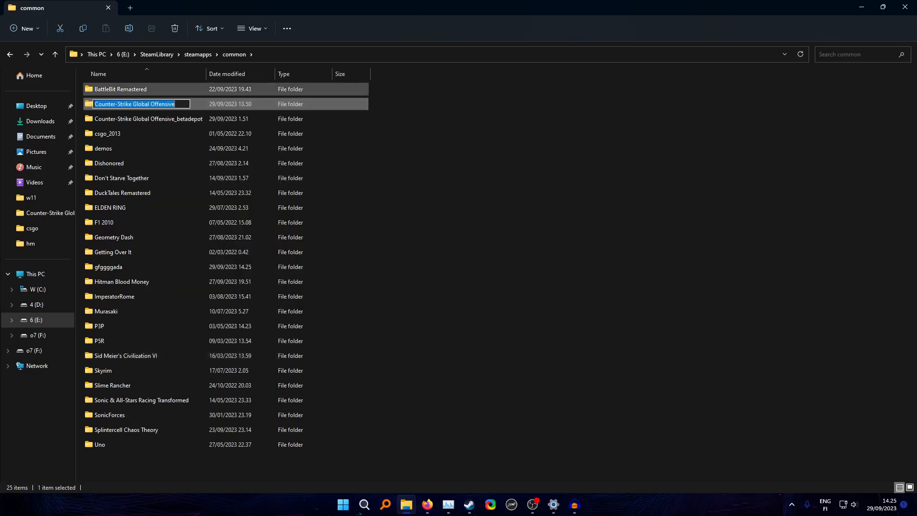
type("5555")
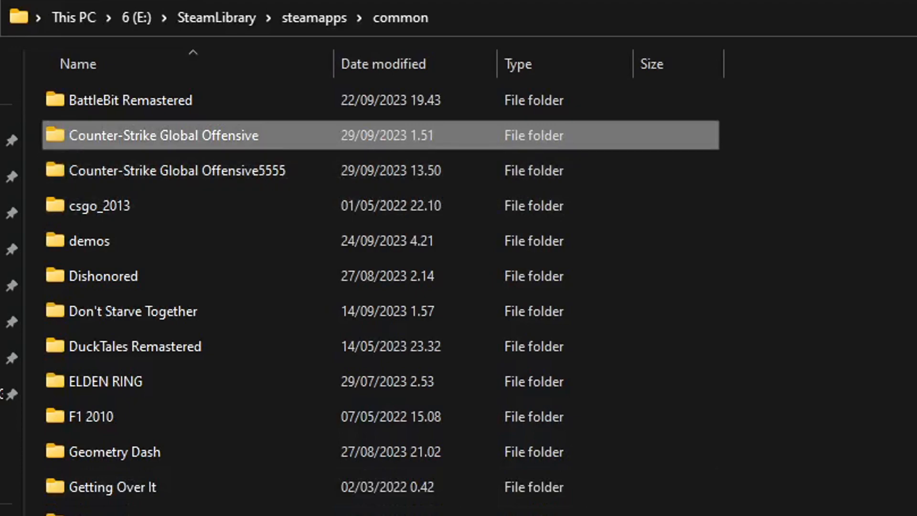
mouse_move(164, 135)
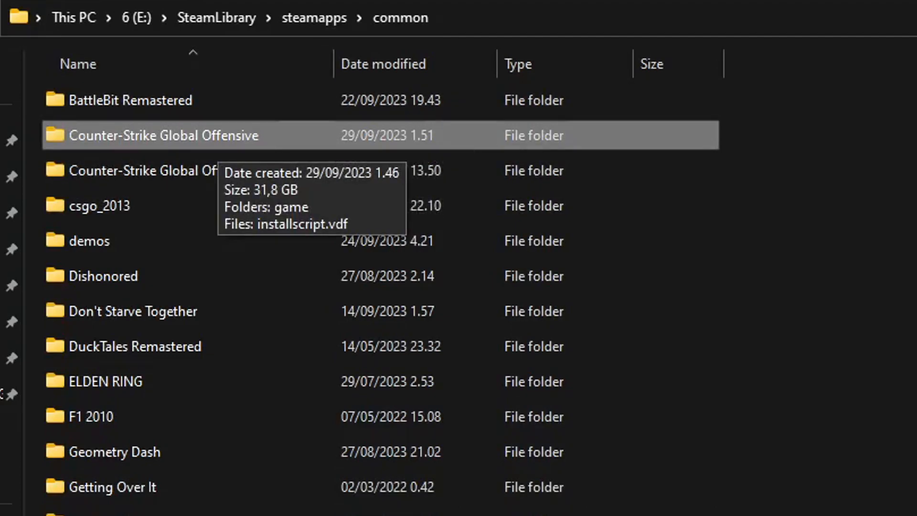
right_click(164, 135)
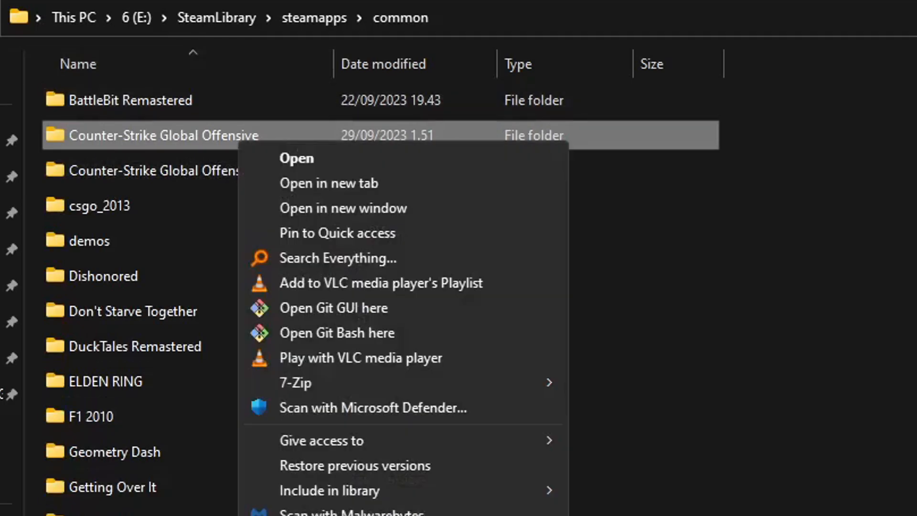
key("Escape")
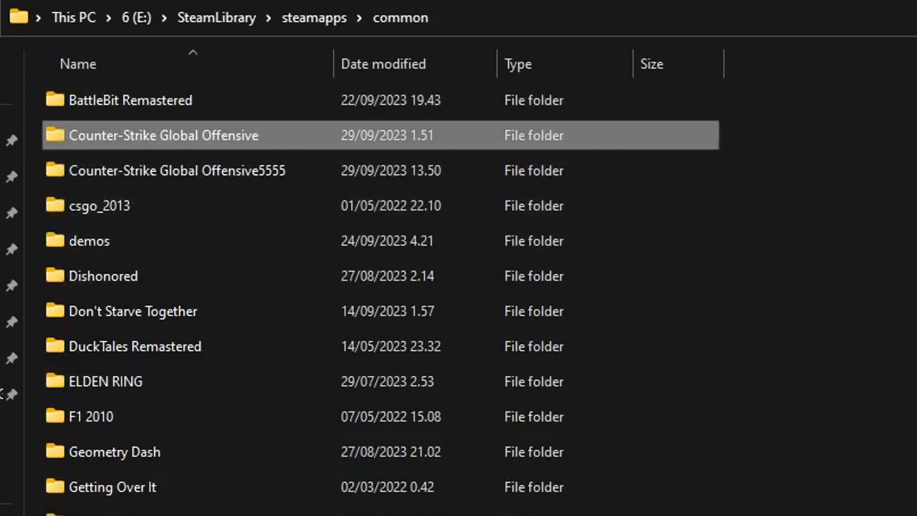
left_click(175, 170)
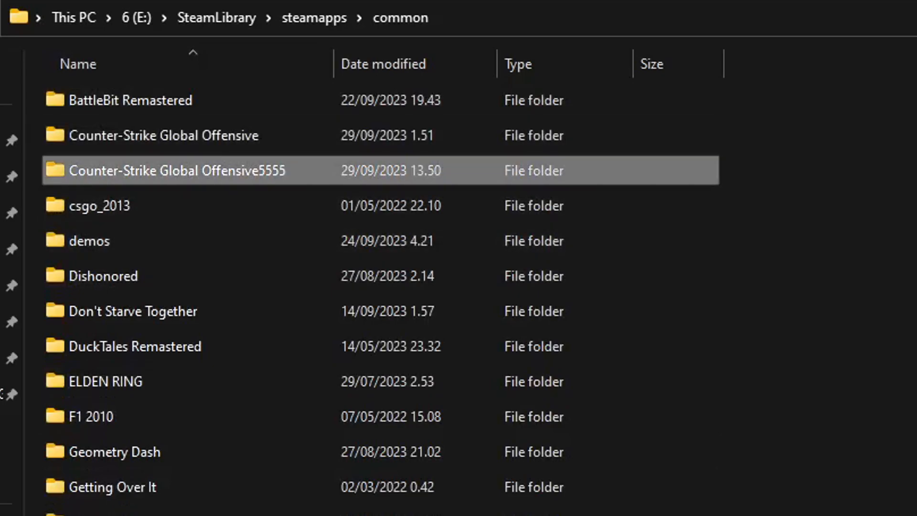
right_click(162, 135)
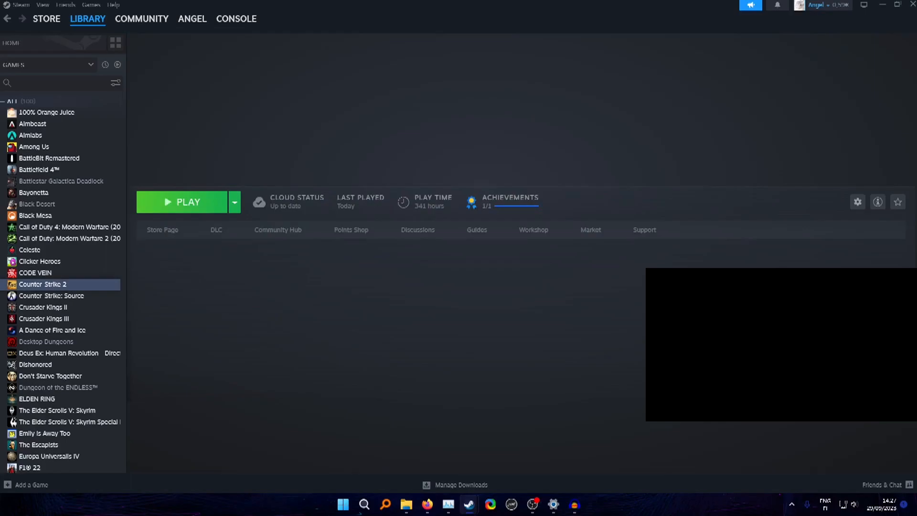
- Launch Counter-Strike 2 from the Steam library and wait for its main menu
left_click(188, 202)
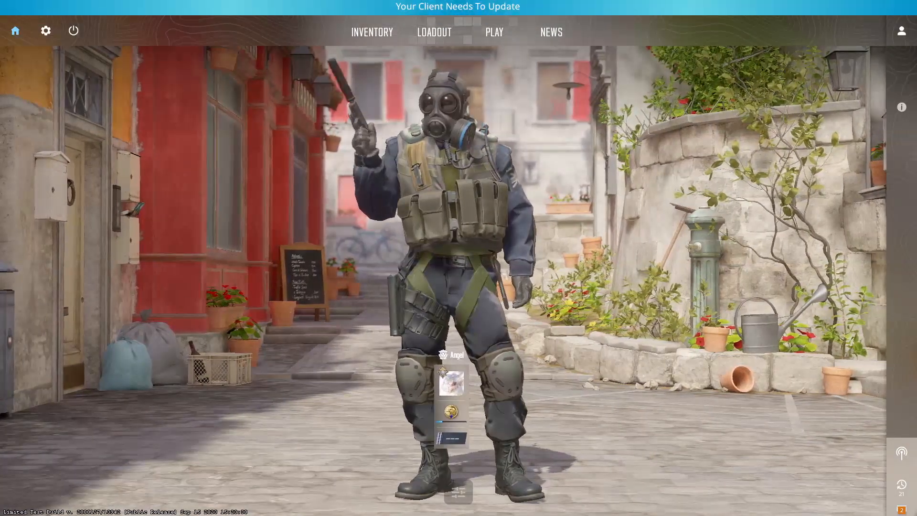
left_click(371, 32)
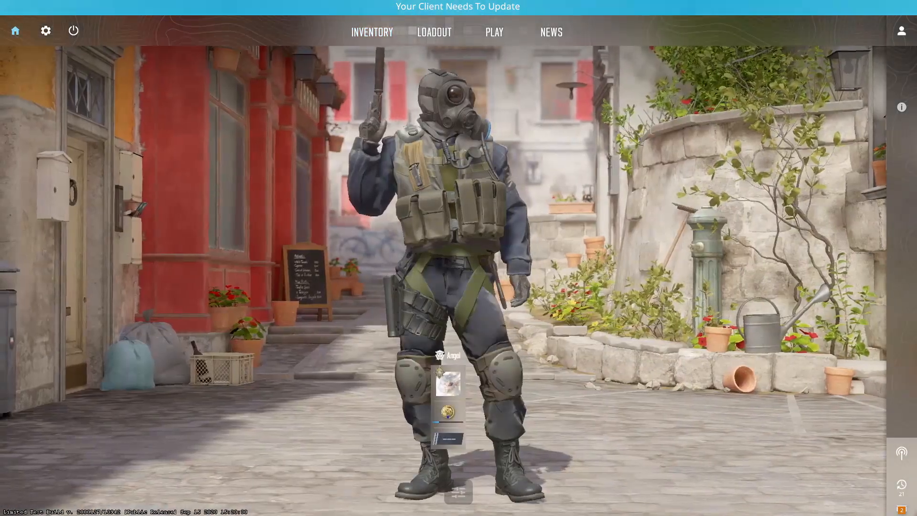
mouse_move(15, 30)
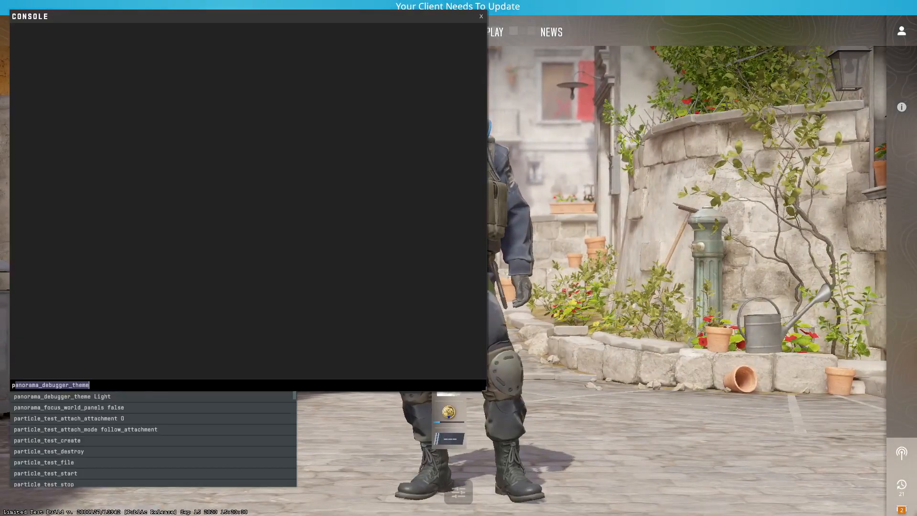
- Enter 'playdemo infgoat' in the console to start the Inferno demo
type("playdemo infgoat")
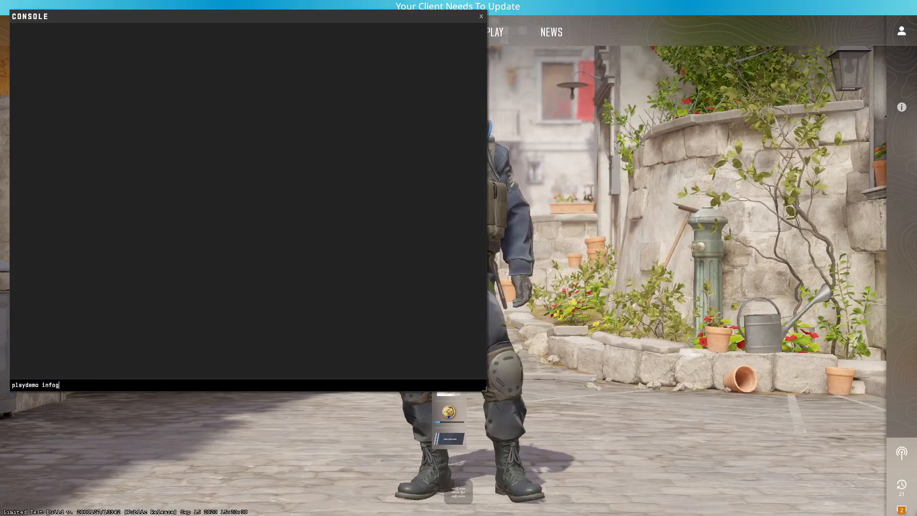
type("at")
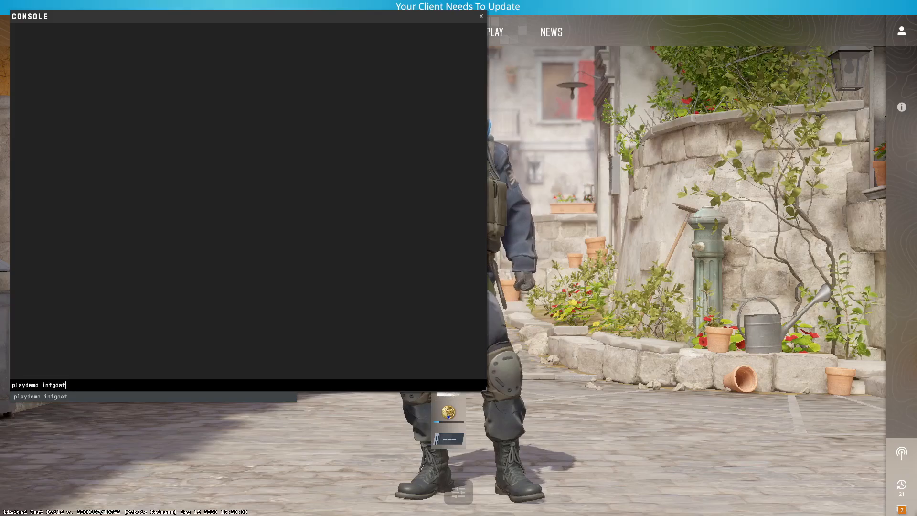
key("Return")
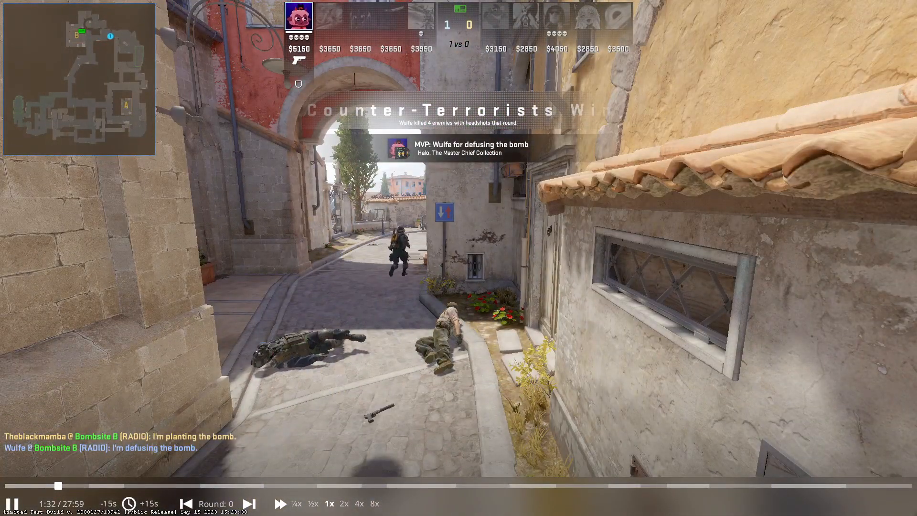
- Let the infgoat demo play on from round 0 into round 1
left_click(249, 503)
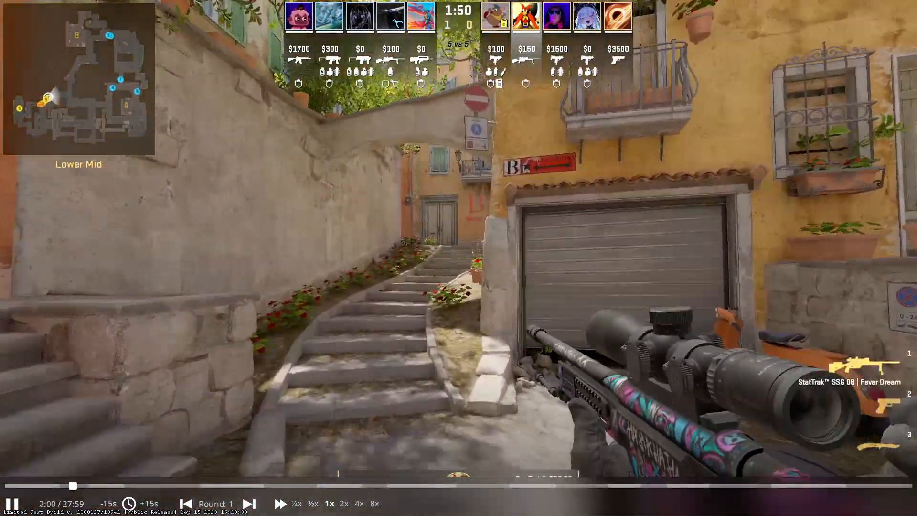
right_click(458, 258)
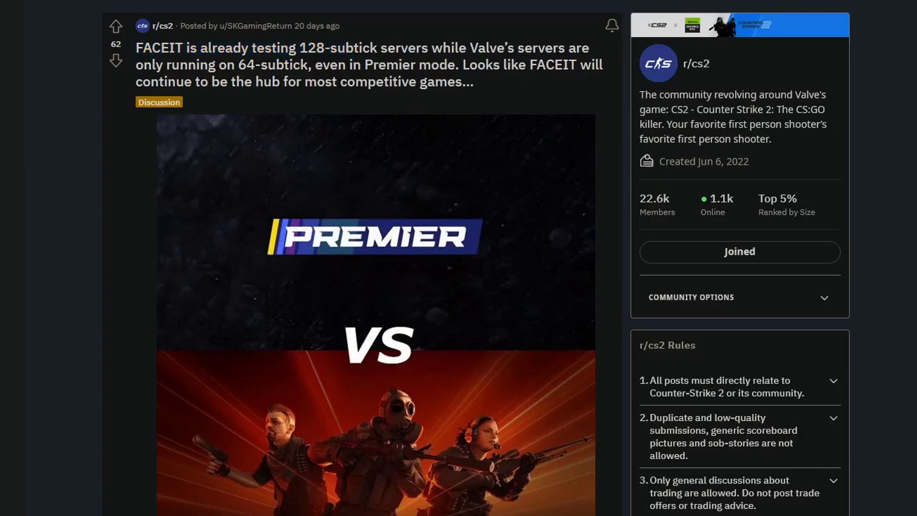
- Review the manifest tabs for depots 2347770 and 2347771, then switch to the SteamLibrary folder
left_click(158, 10)
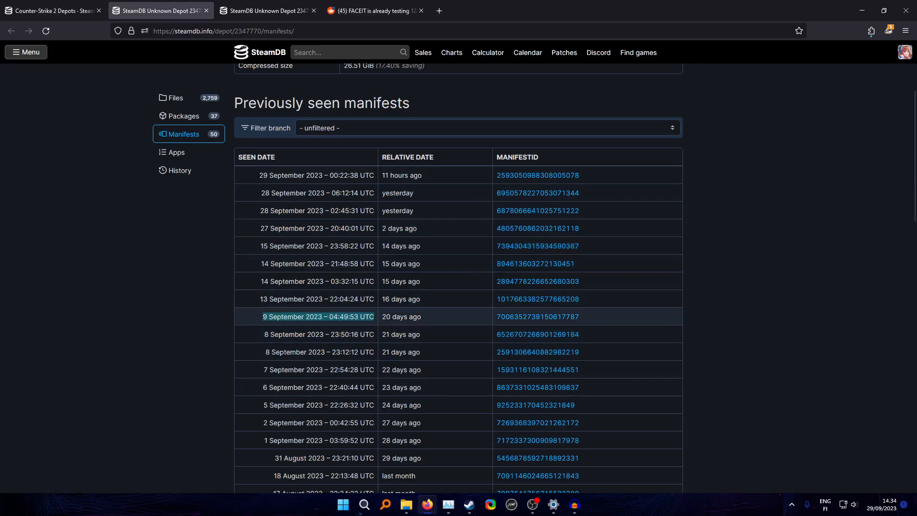
left_click(267, 10)
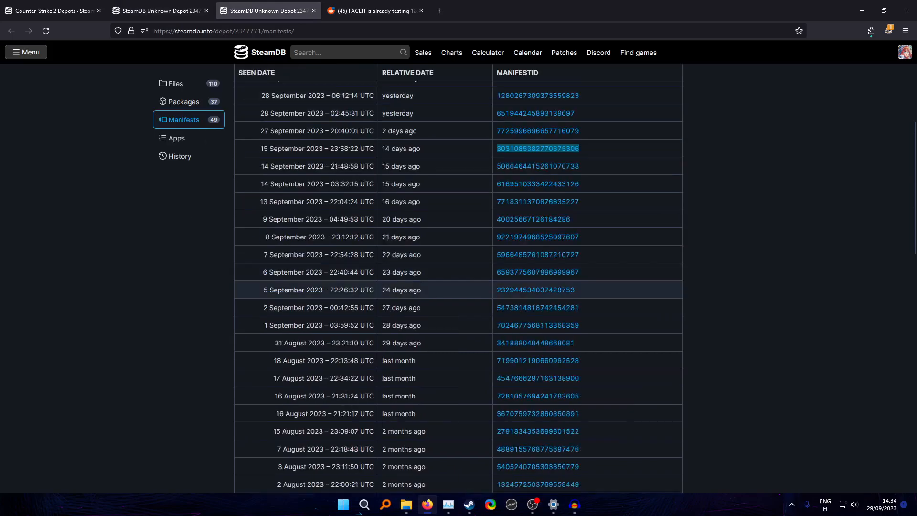
left_click(158, 11)
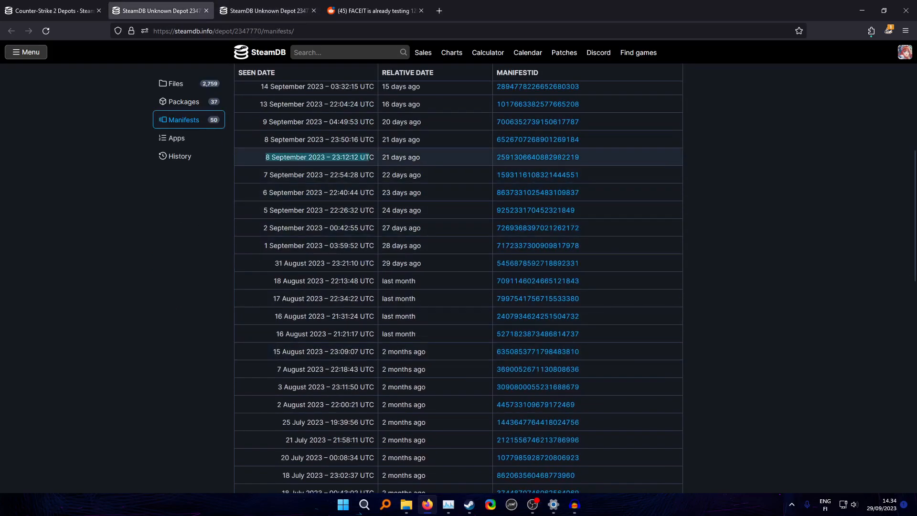
scroll("up", 3)
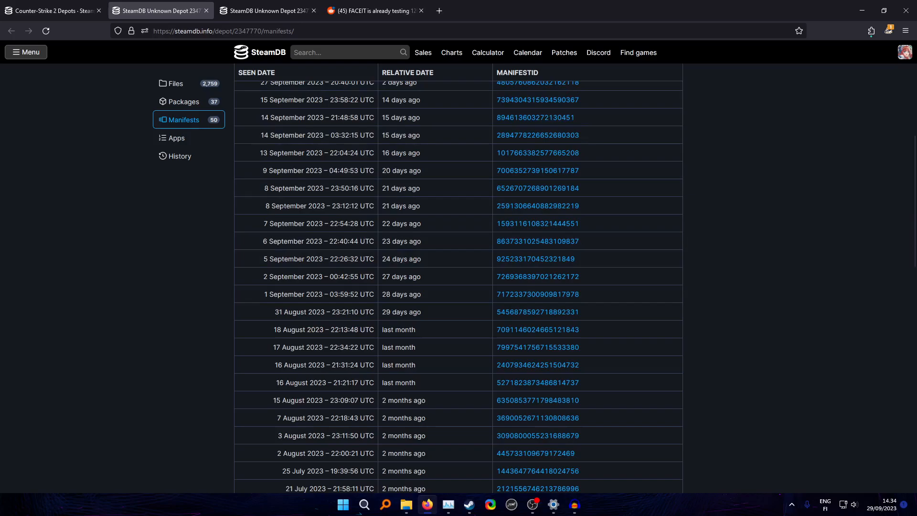
left_click(406, 504)
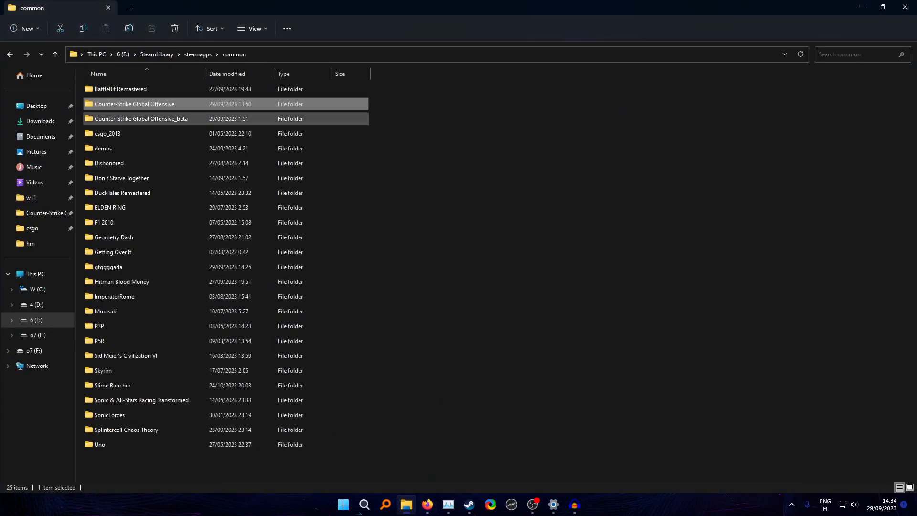
- Minimise the File Explorer window on SteamLibrary\steamapps\common to clear the desktop
left_click(133, 104)
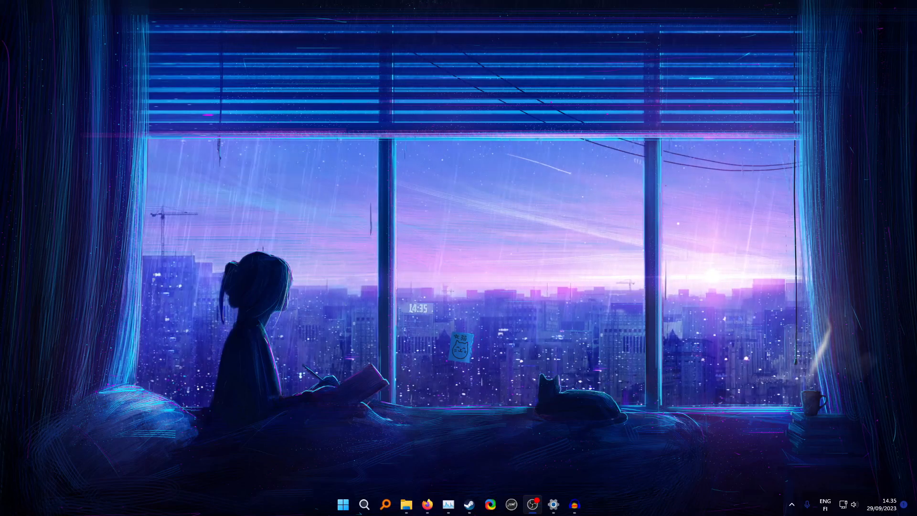
- Check Counter-Strike 2's Betas properties show None, then return to File Explorer
left_click(468, 504)
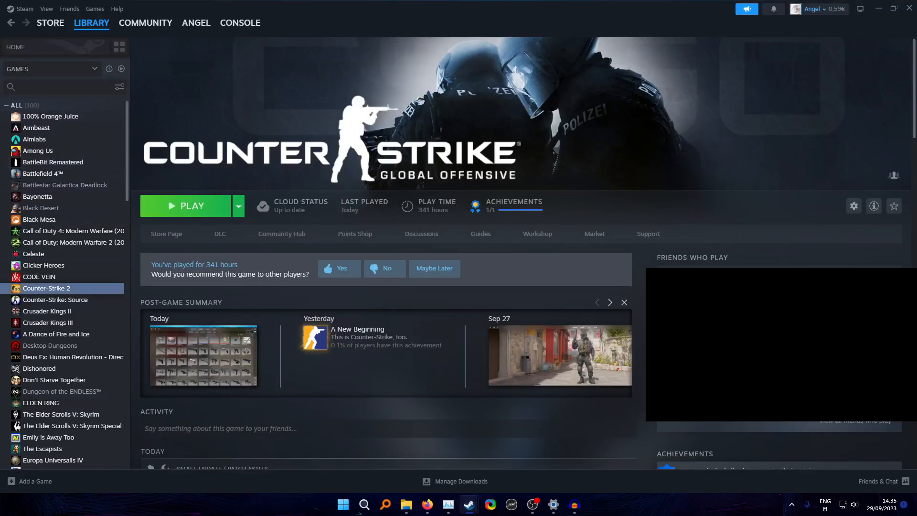
left_click(853, 206)
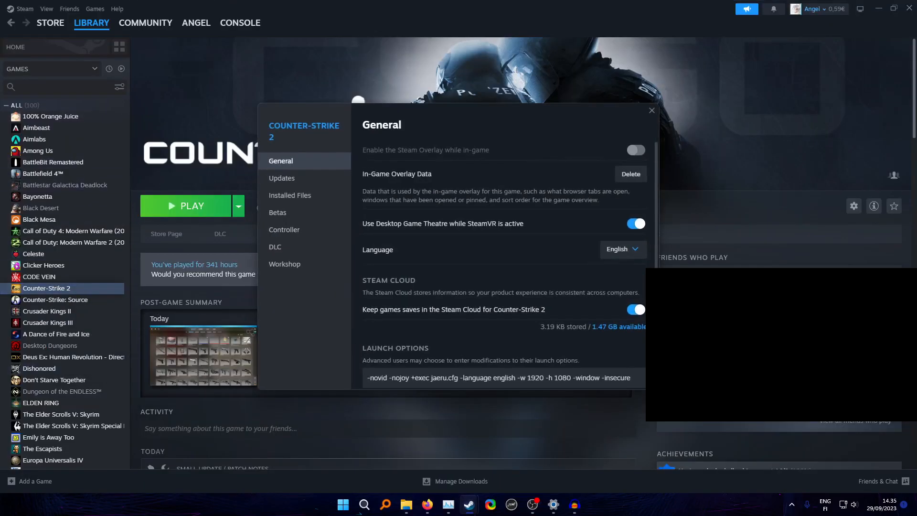
left_click(277, 212)
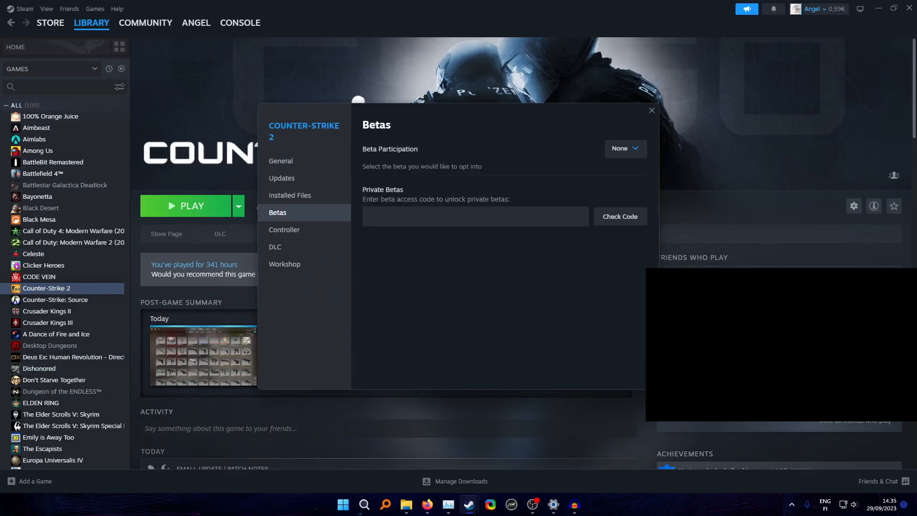
left_click(624, 148)
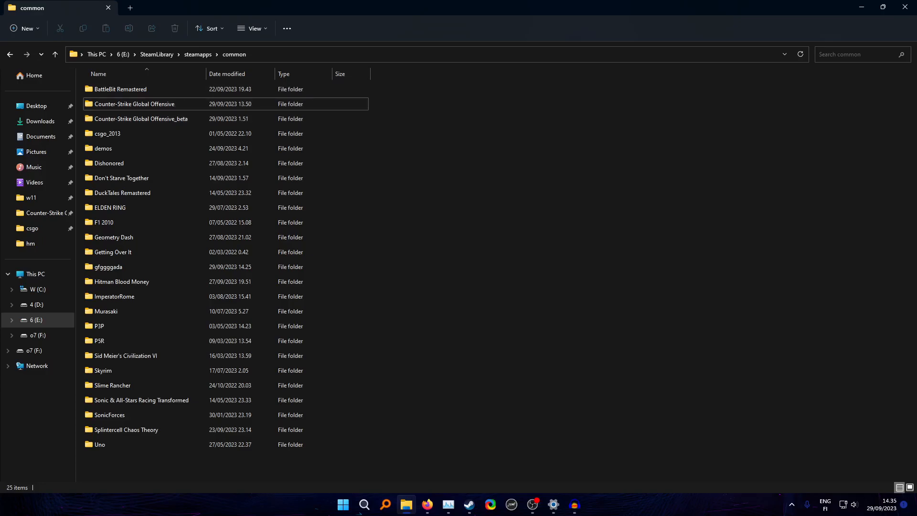
- Rename the Counter-Strike Global Offensive folder to Counter-Strike Global Offensive656666655
left_click(468, 504)
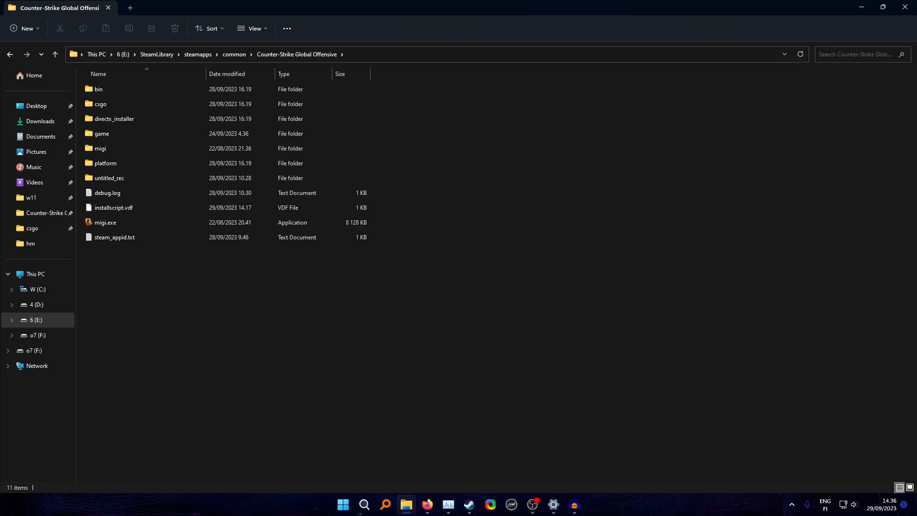
left_click(55, 54)
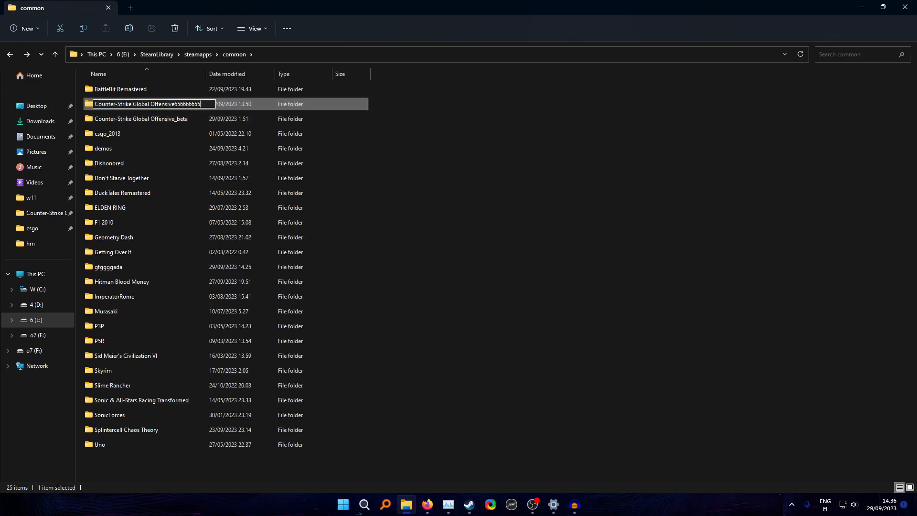
key("Return")
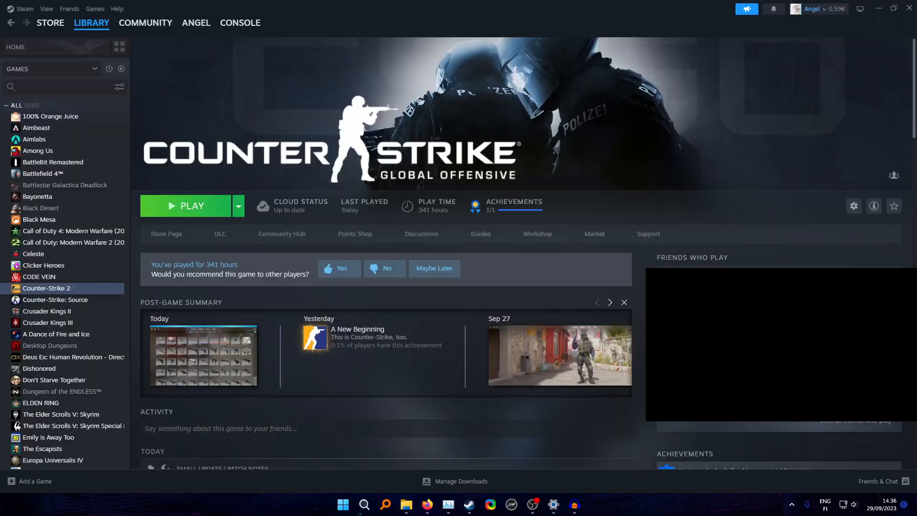
- Recheck Counter-Strike 2 beta is None and restore the folder name Counter-Strike Global Offensive
left_click(854, 206)
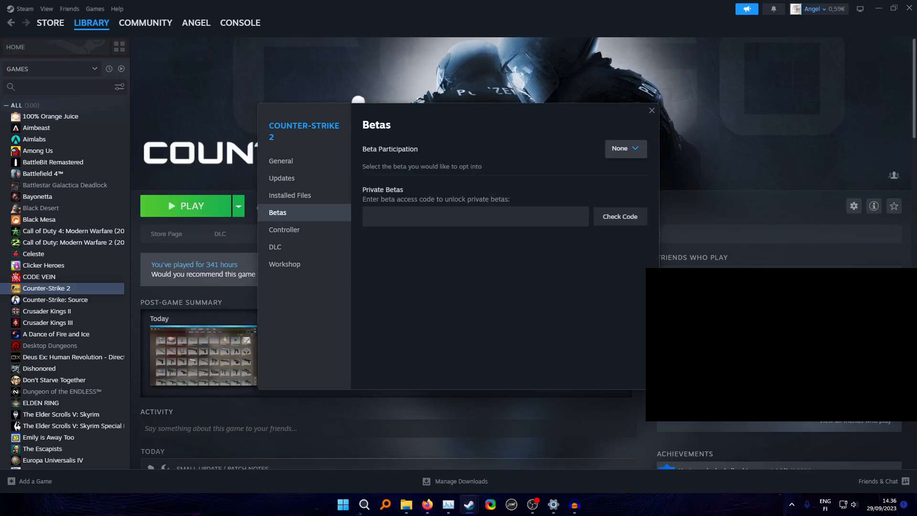
left_click(625, 148)
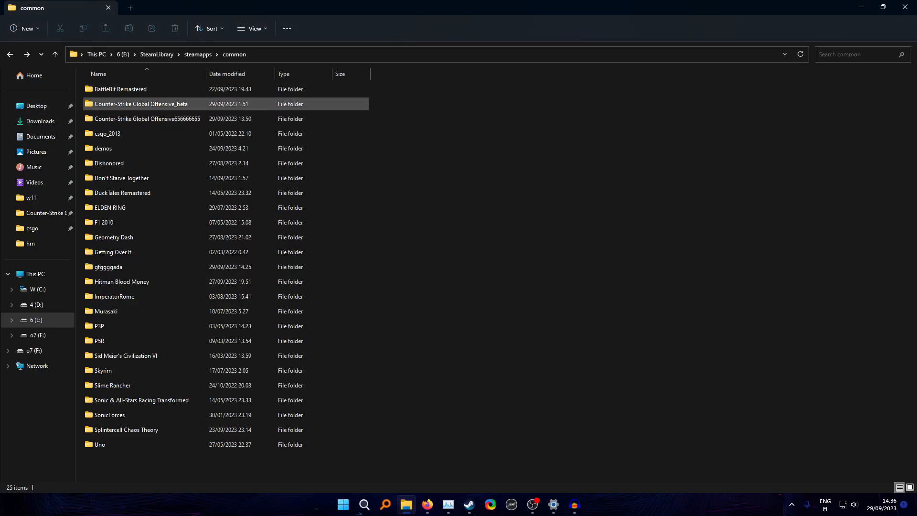
left_click(147, 119)
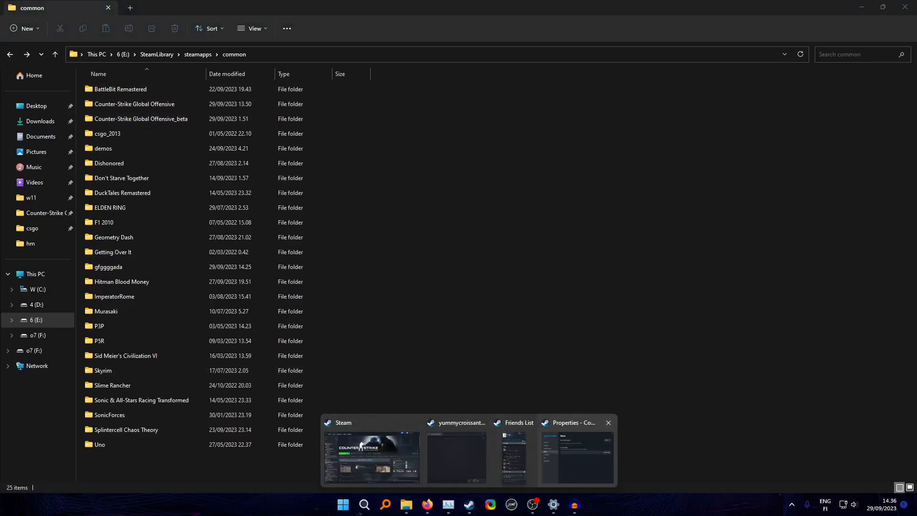
- Close Counter-Strike 2's Properties window and select the Counter-Strike Global Offensive_beta folder
left_click(575, 458)
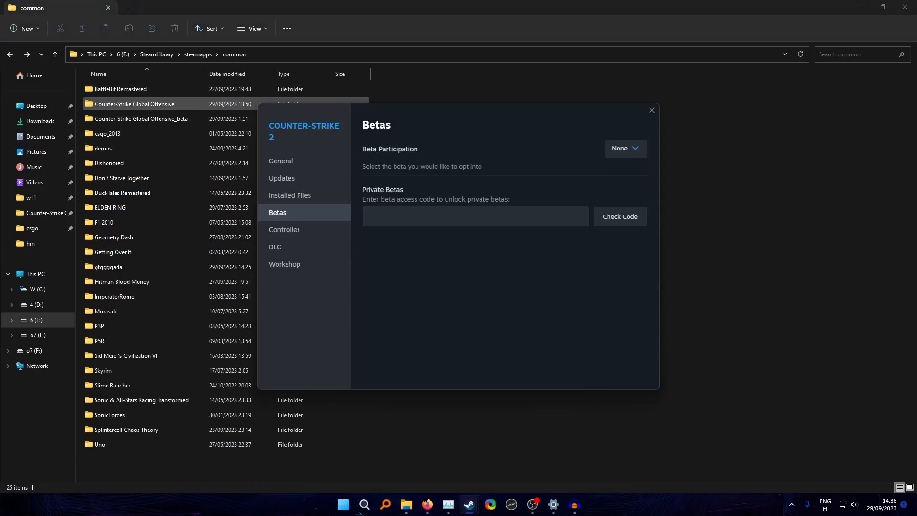
left_click(624, 148)
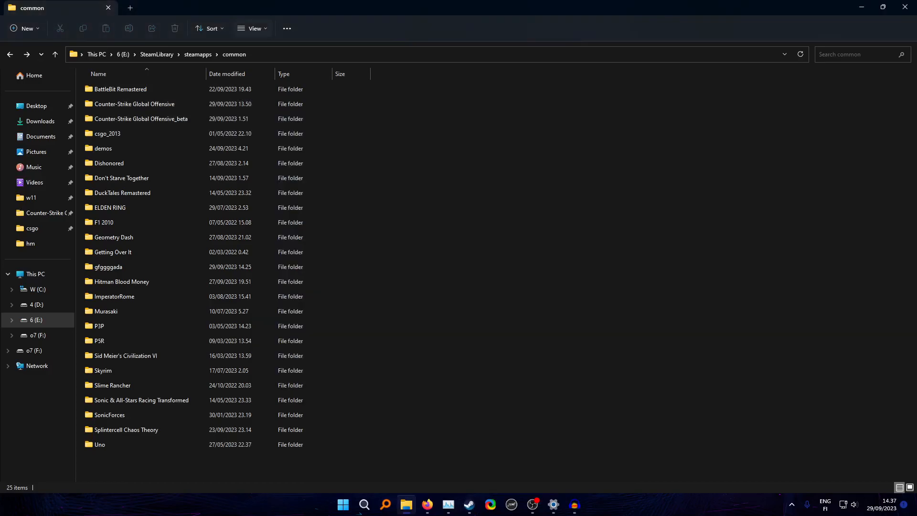
left_click(107, 133)
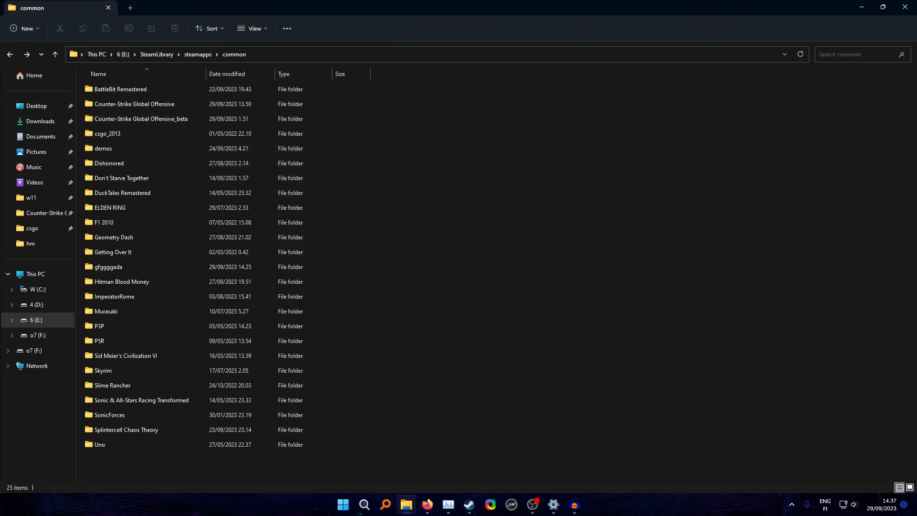
left_click(141, 119)
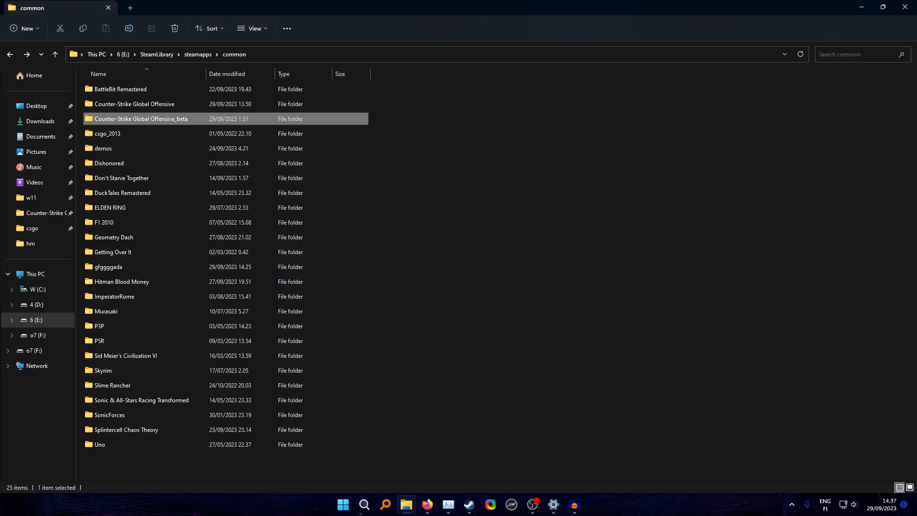